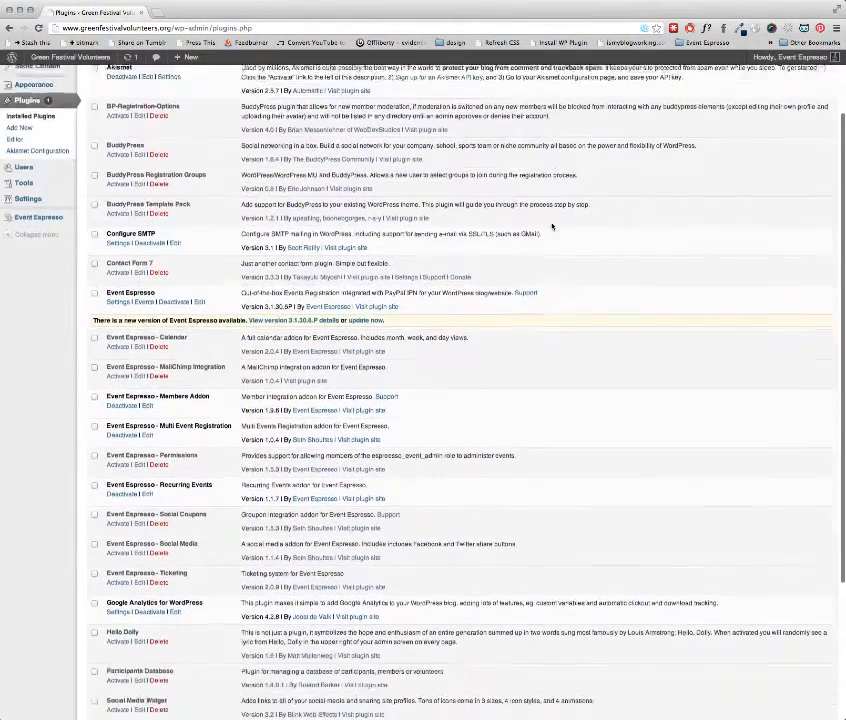
Leave the Plugins list and show the All Users admin screen.
scroll("down", 3)
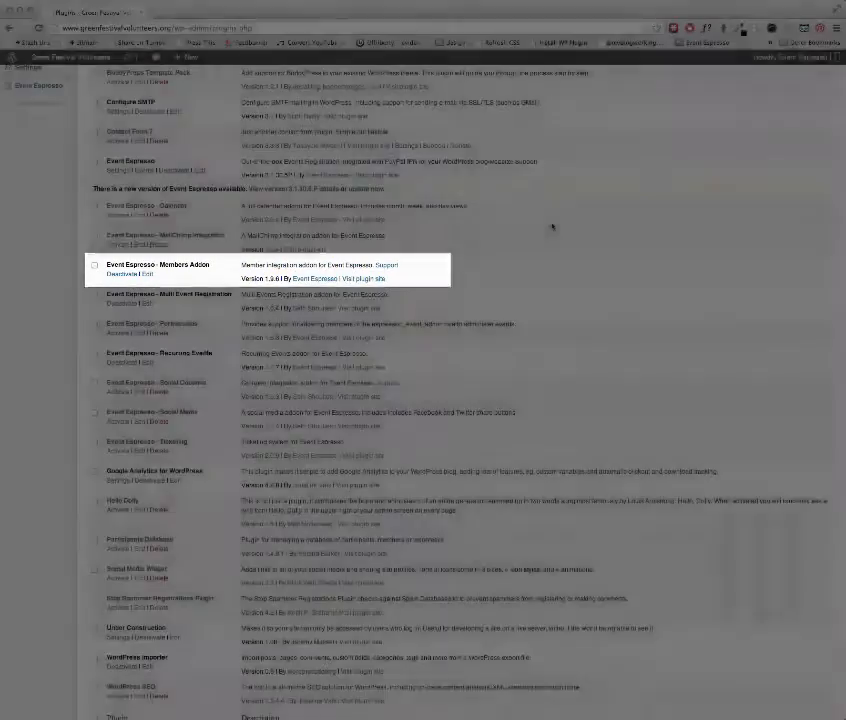
left_click(24, 204)
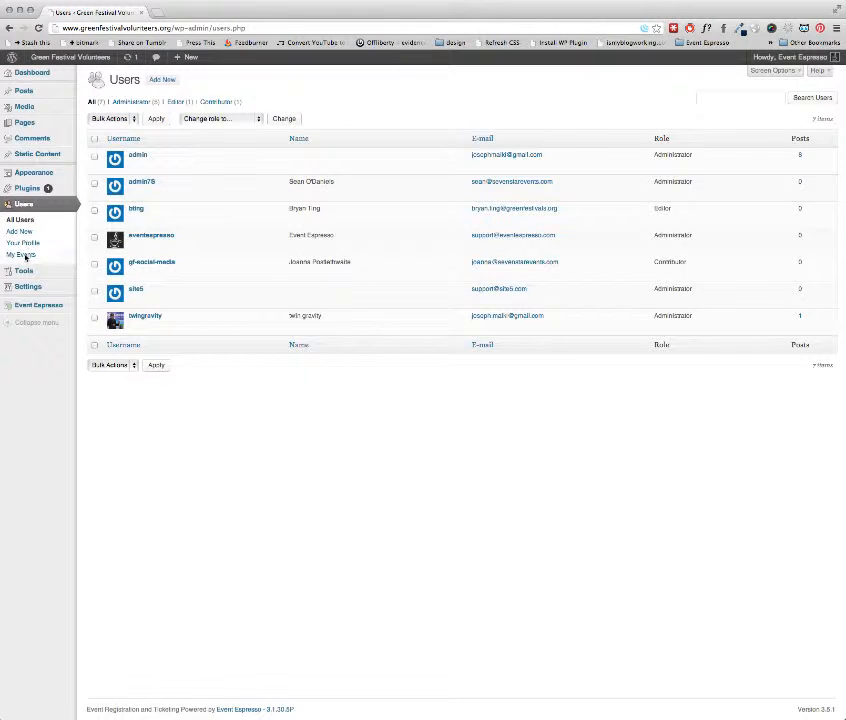
Show the My Events Management page under Users, currently with no records.
left_click(20, 254)
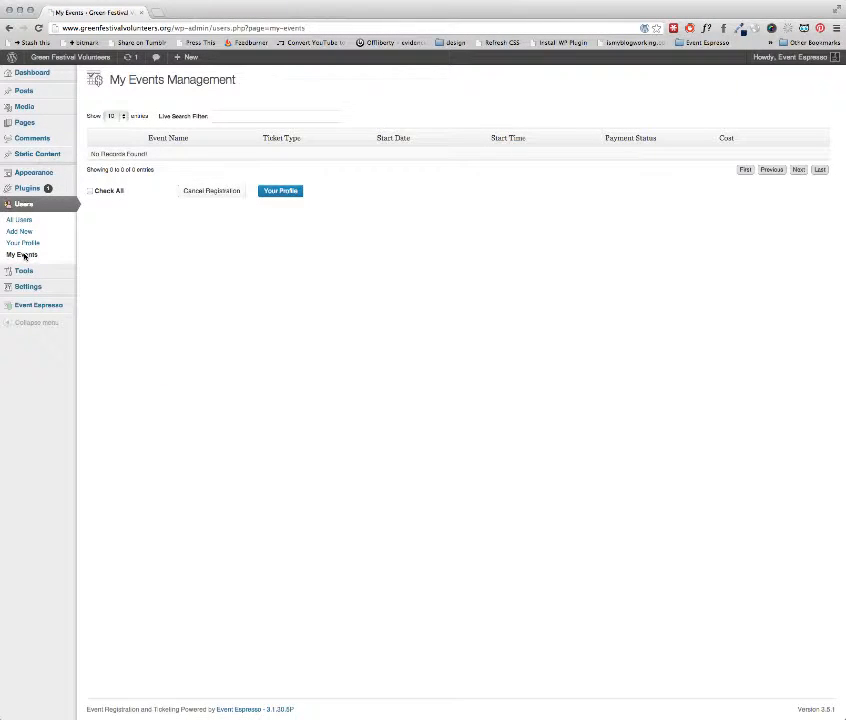
mouse_move(296, 296)
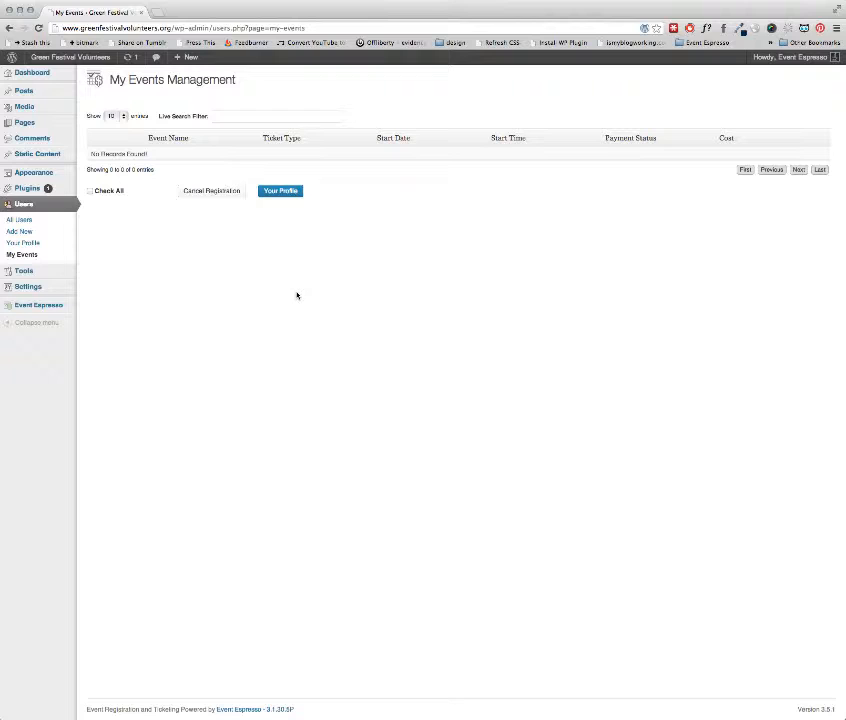
mouse_move(292, 280)
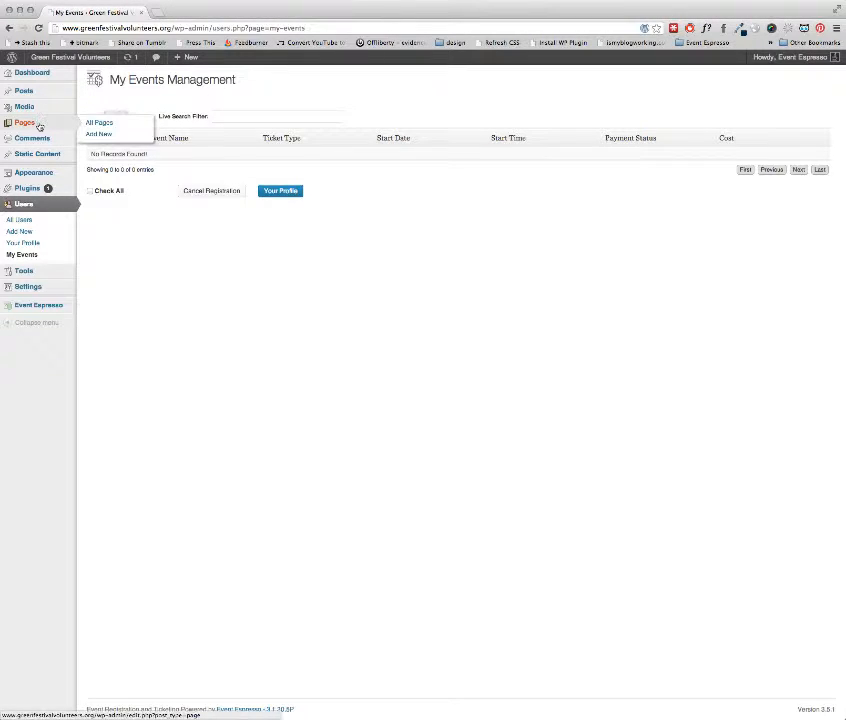
Create a new page titled 'My Events' with the [ESPRESSO_MY_EVENTS] shortcode in its text body.
left_click(98, 134)
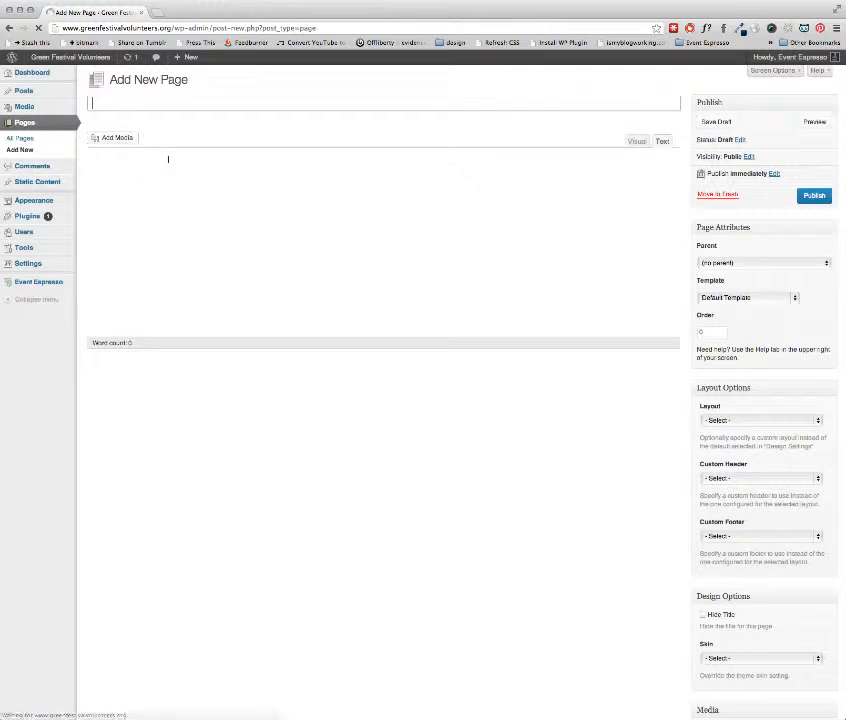
left_click(662, 140)
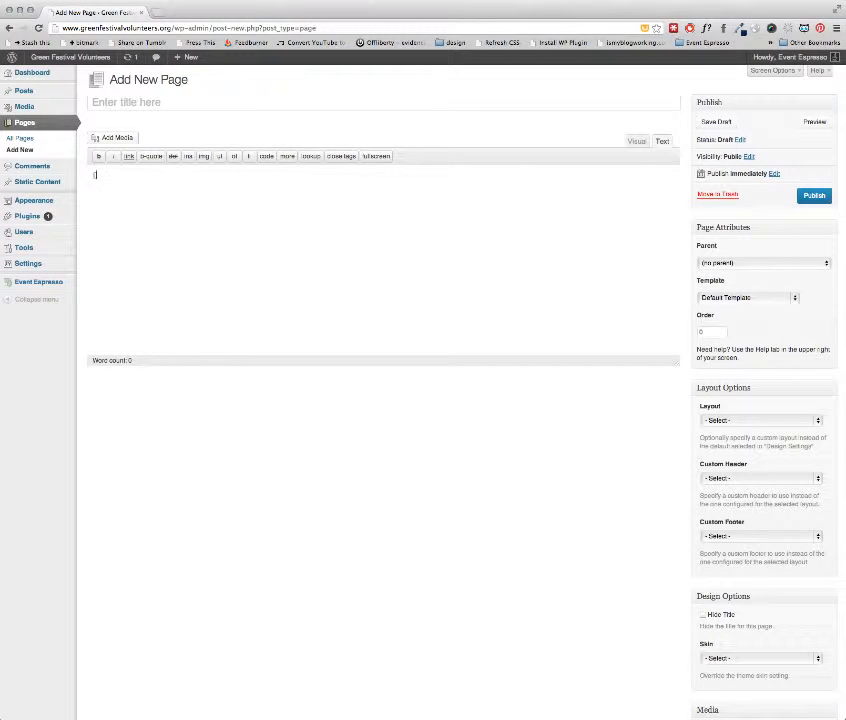
type("[ESPRESSO_]")
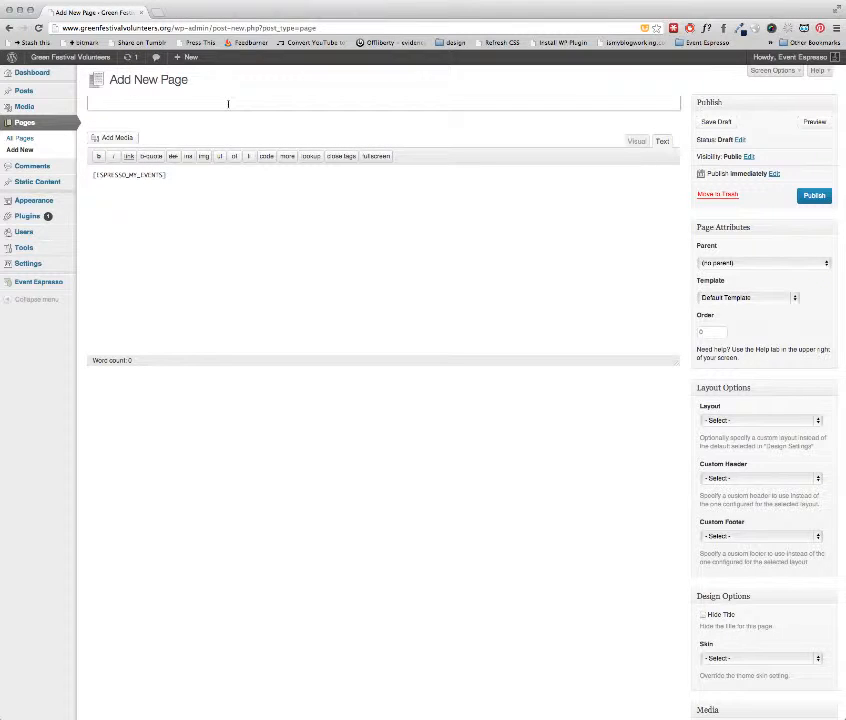
type("My")
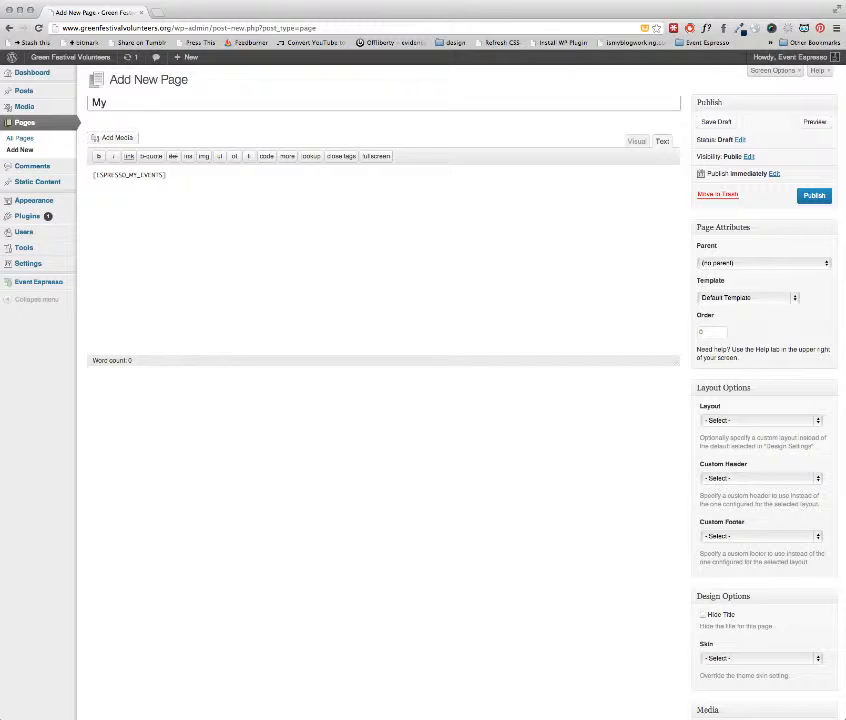
type("Events")
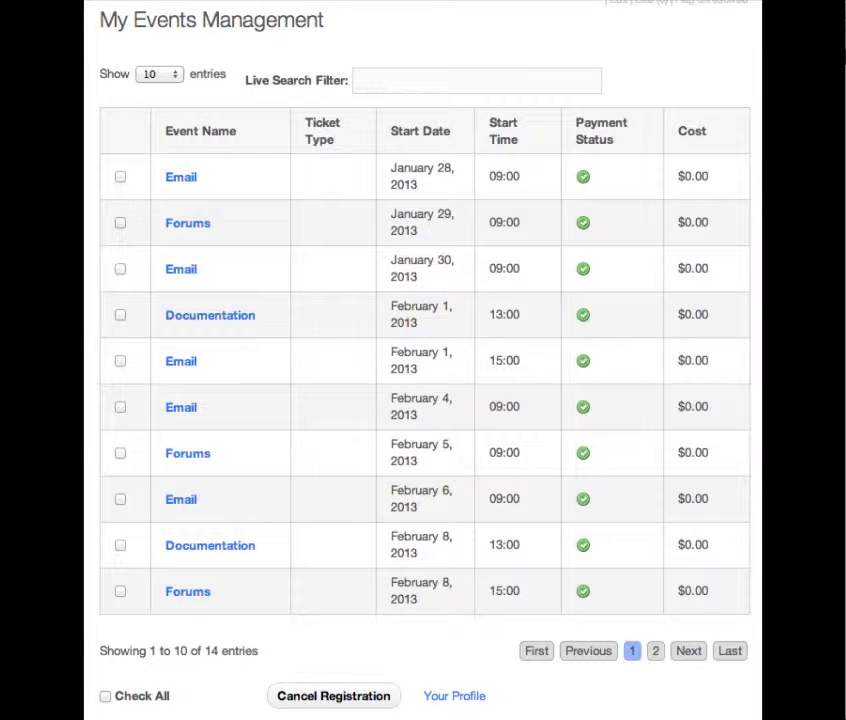
mouse_move(658, 704)
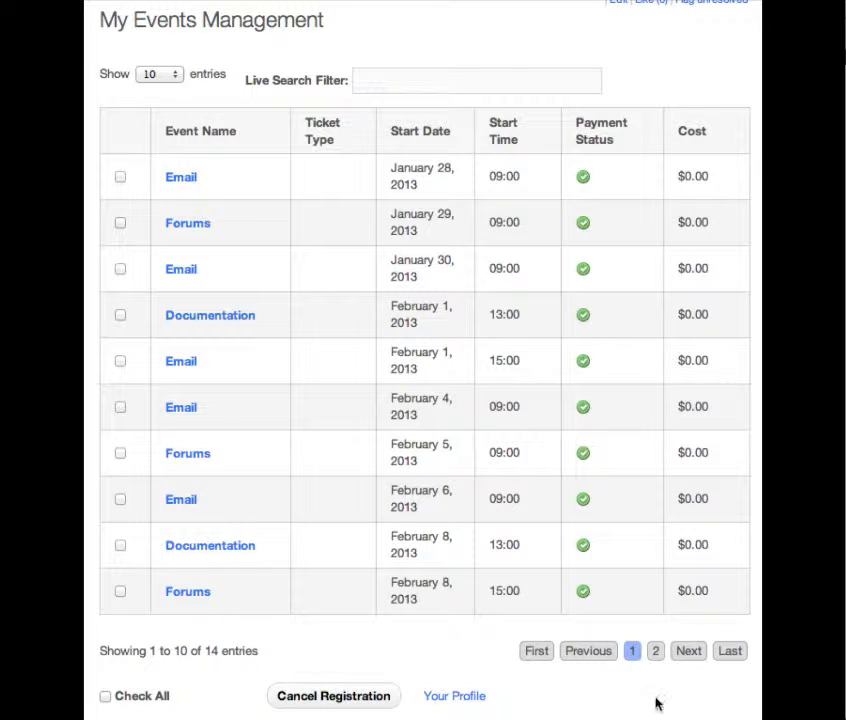
Cancel the February 13 Forums registration from page 2 of My Events, leaving 13 events.
left_click(656, 650)
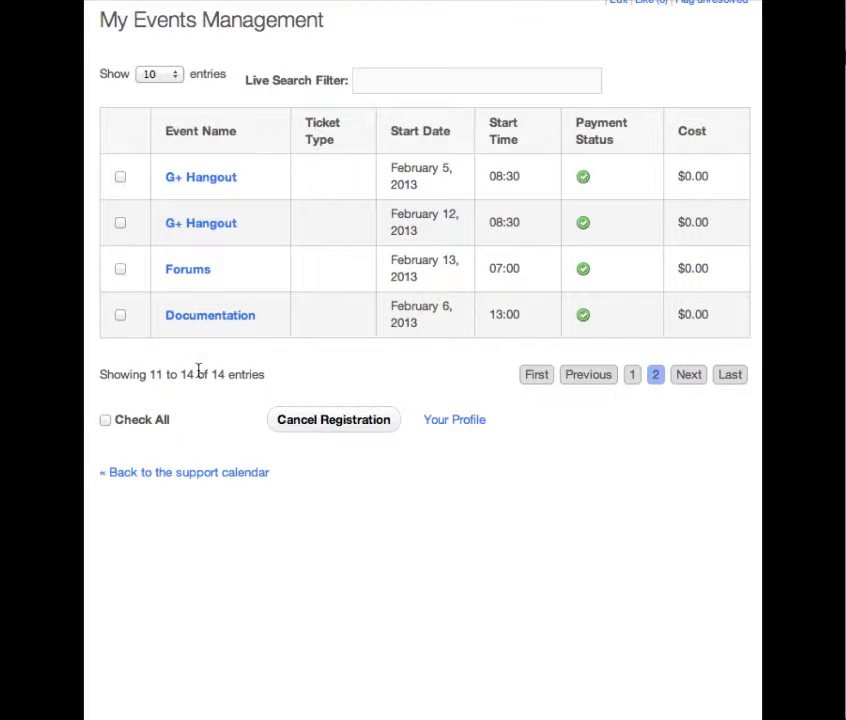
mouse_move(120, 274)
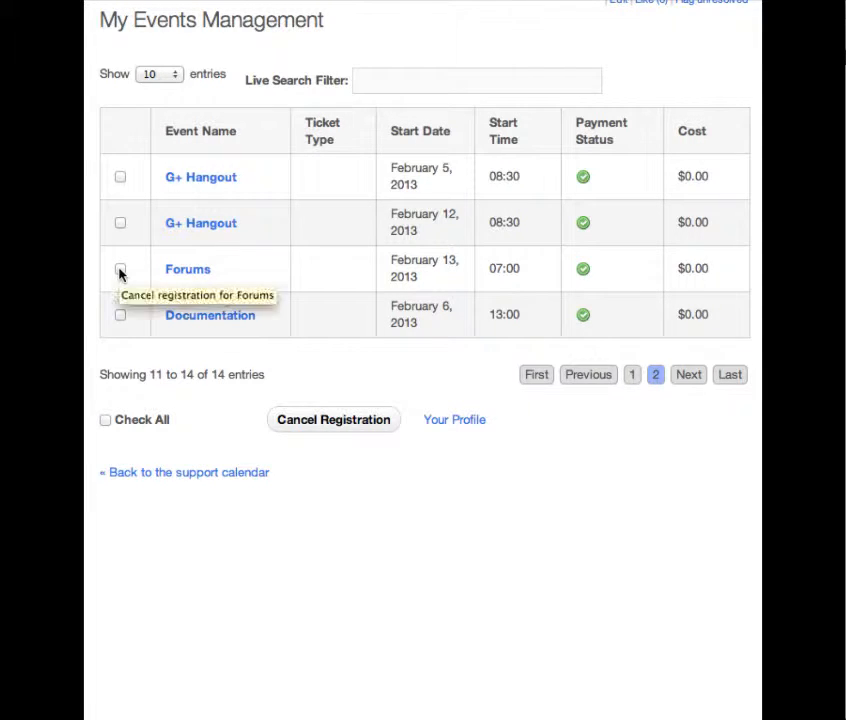
left_click(120, 268)
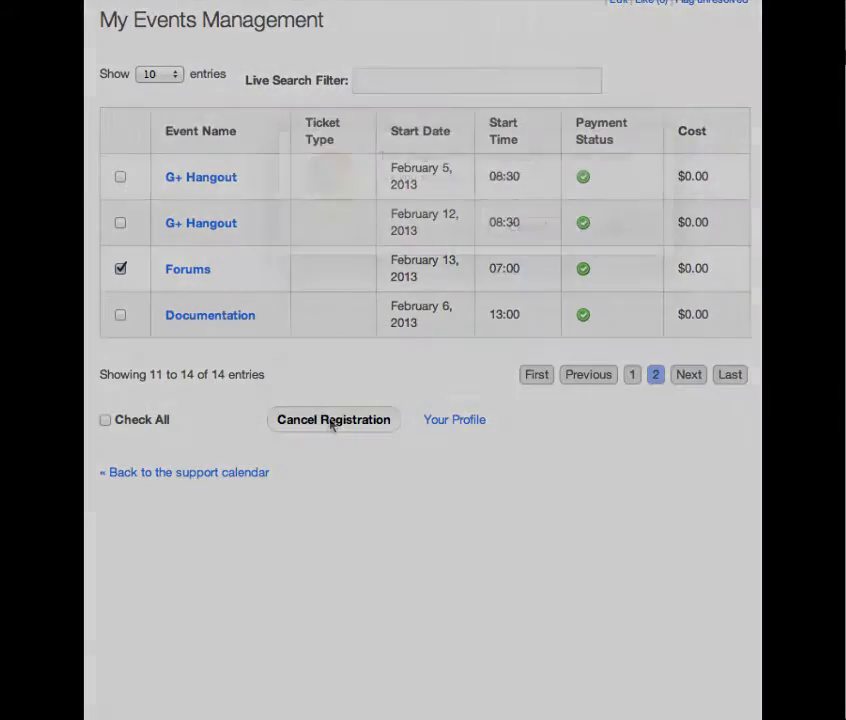
left_click(332, 420)
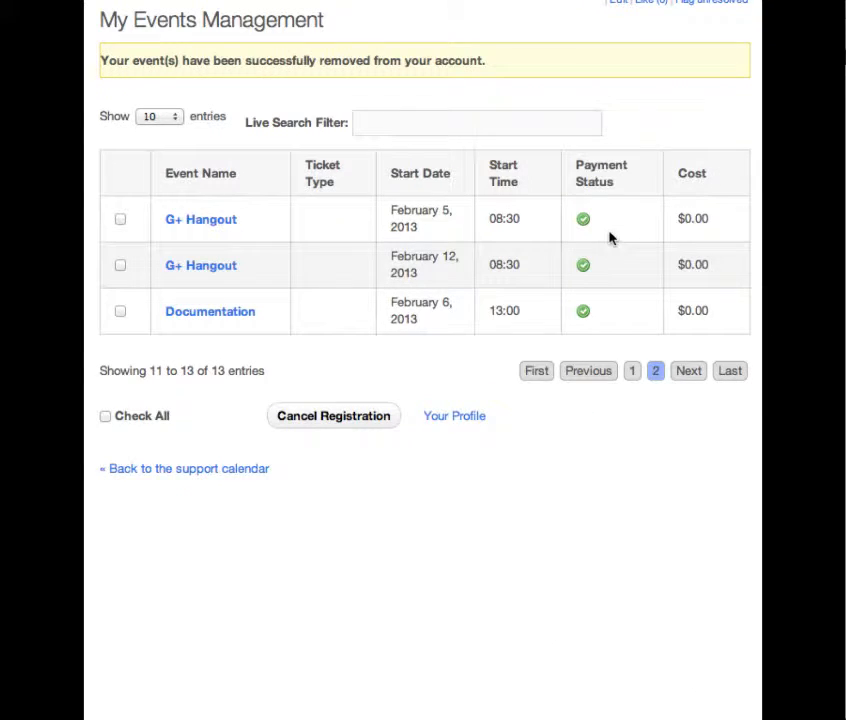
left_click(454, 416)
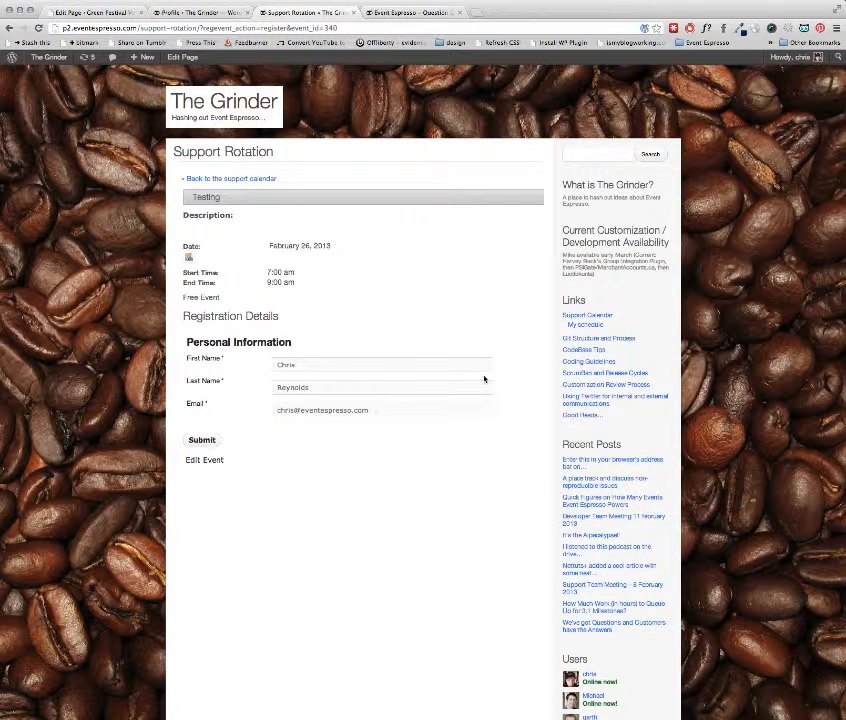
Review the attendee's admin profile, then browse the front-end Edit Profile page.
left_click(204, 12)
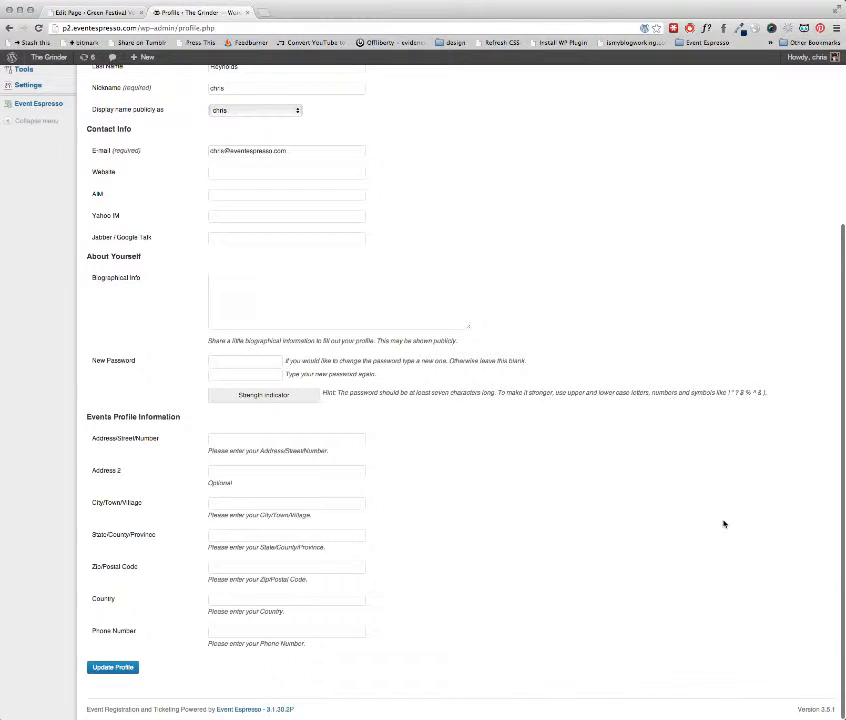
mouse_move(572, 376)
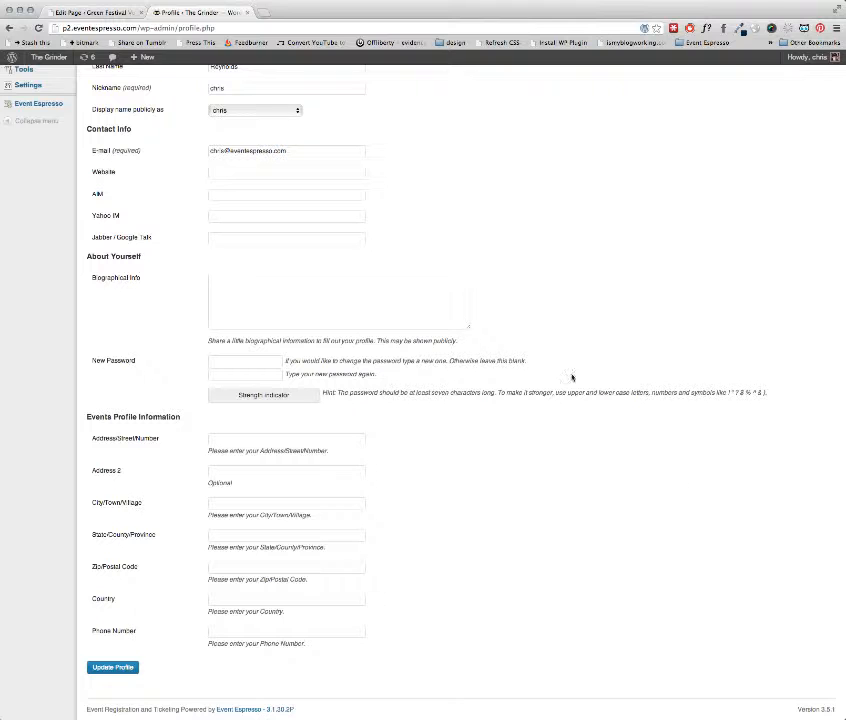
mouse_move(510, 132)
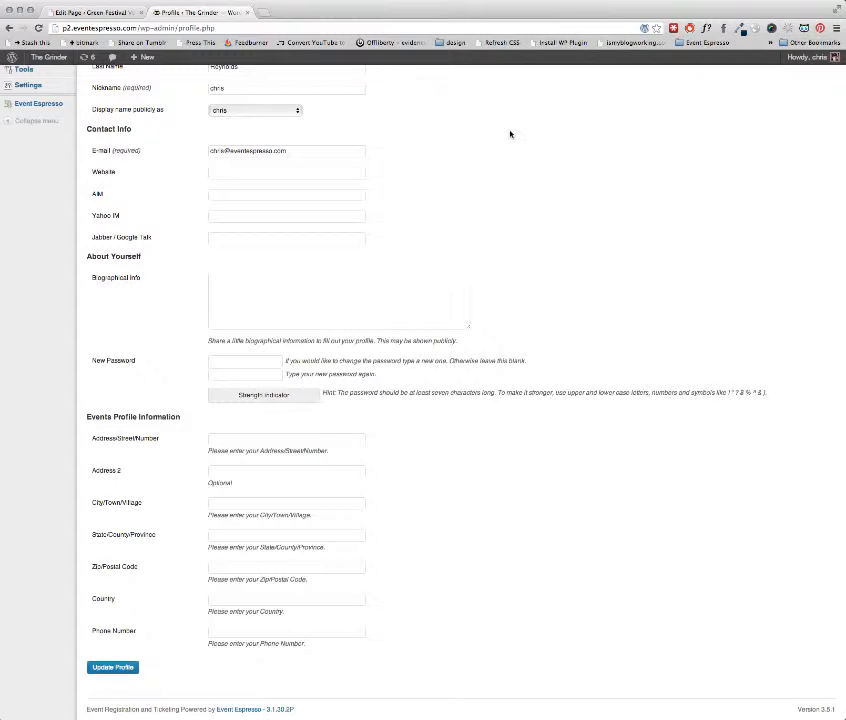
scroll("up", 3)
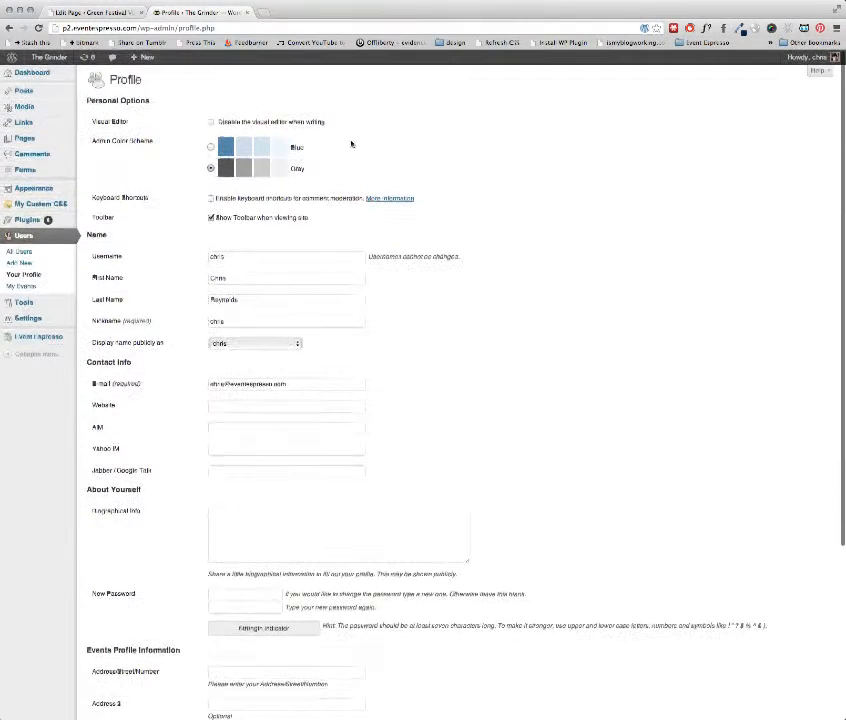
left_click(304, 12)
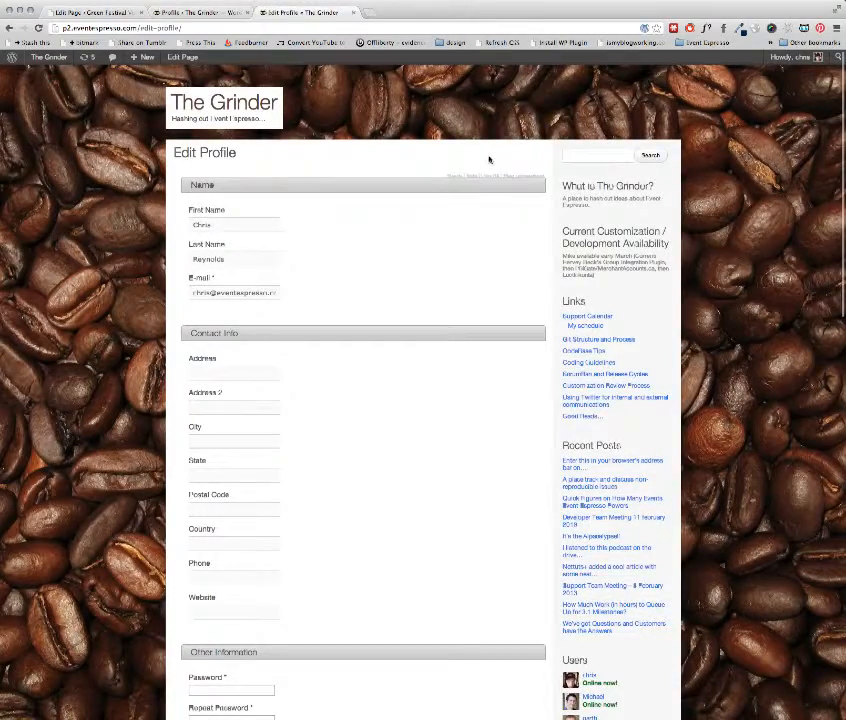
scroll("down", 3)
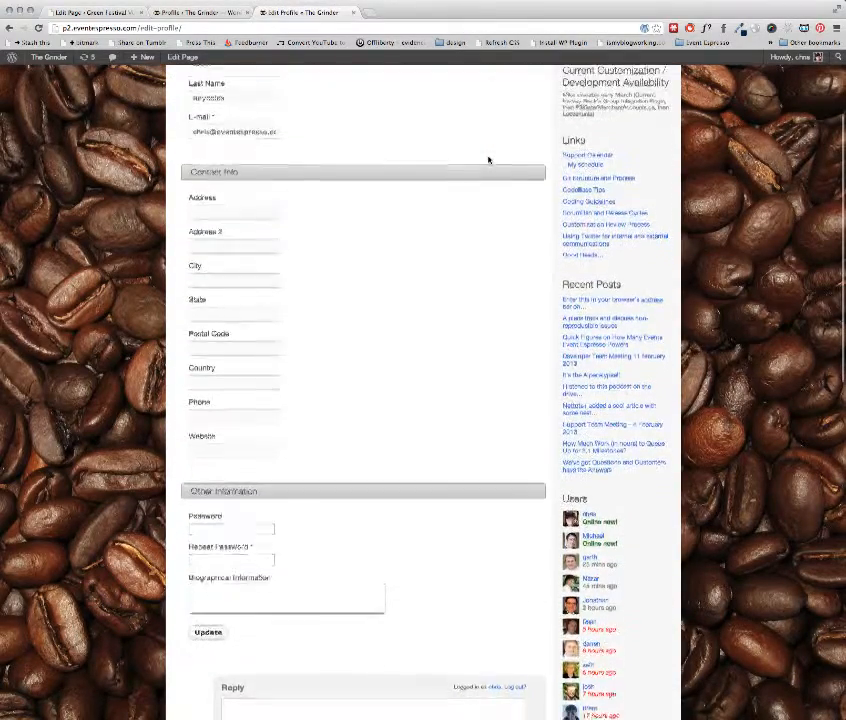
scroll("down", 3)
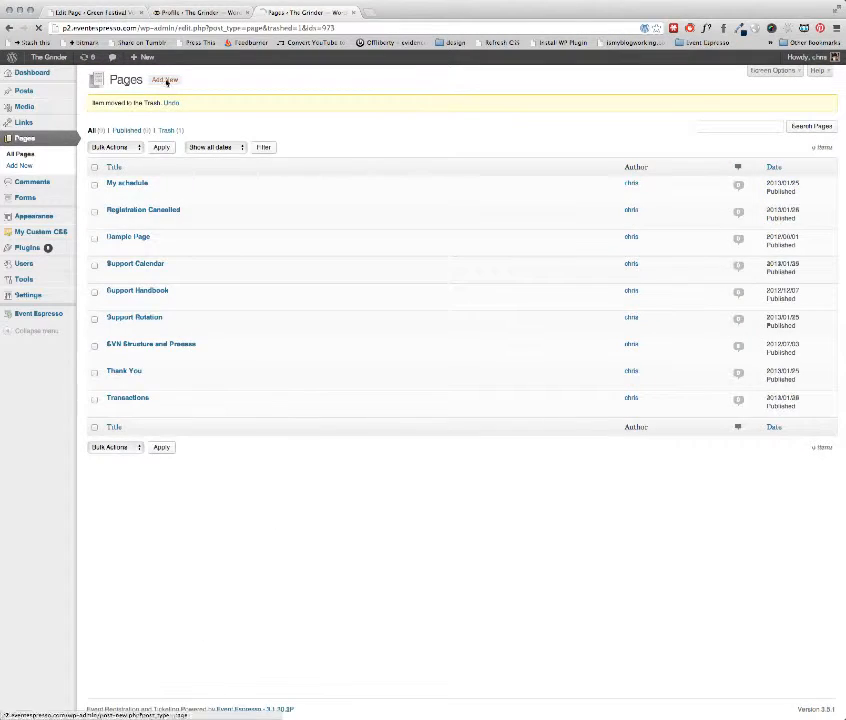
Return to the browser tab showing the front-end Edit Profile form.
left_click(164, 80)
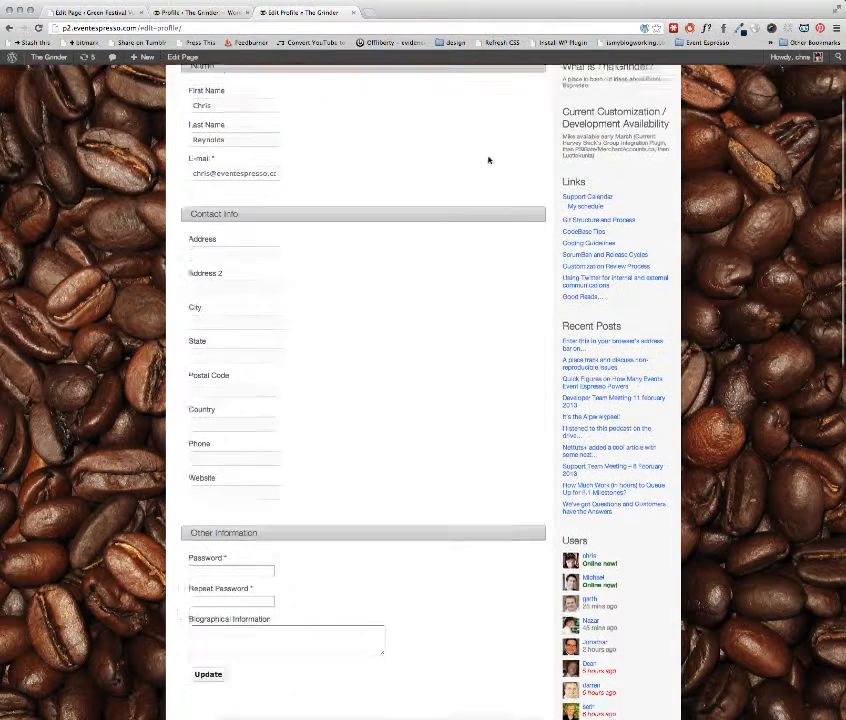
Save the profile with Biographical Information 'Making videos like a boss'.
scroll("down", 3)
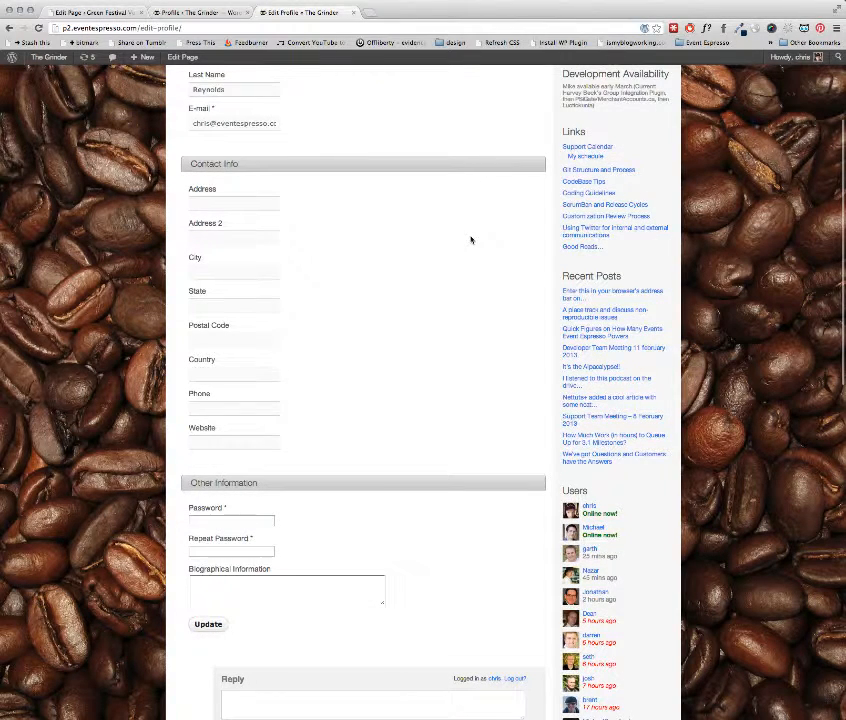
left_click(288, 588)
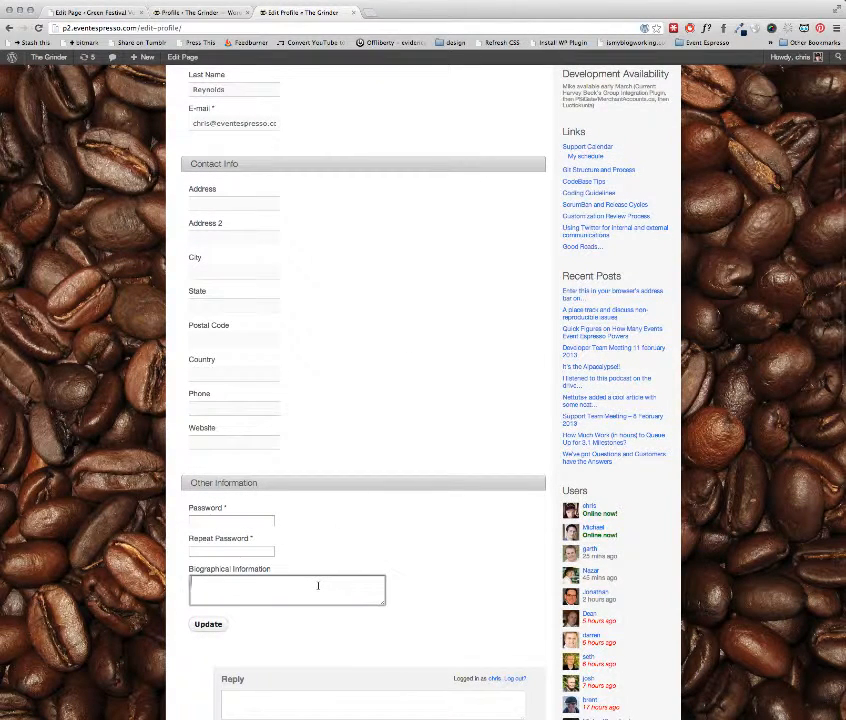
type("Making videos")
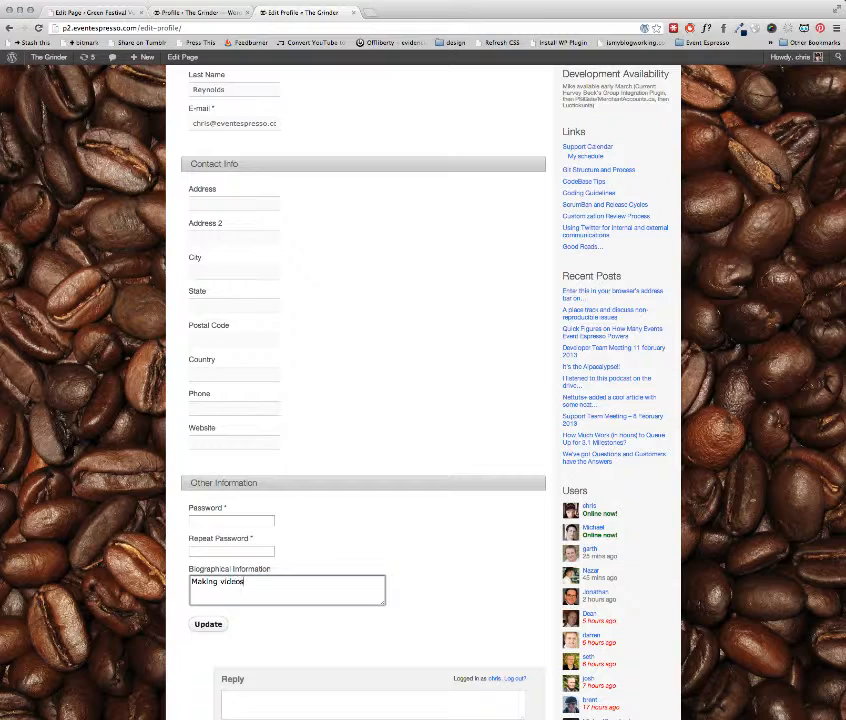
type("like a boss")
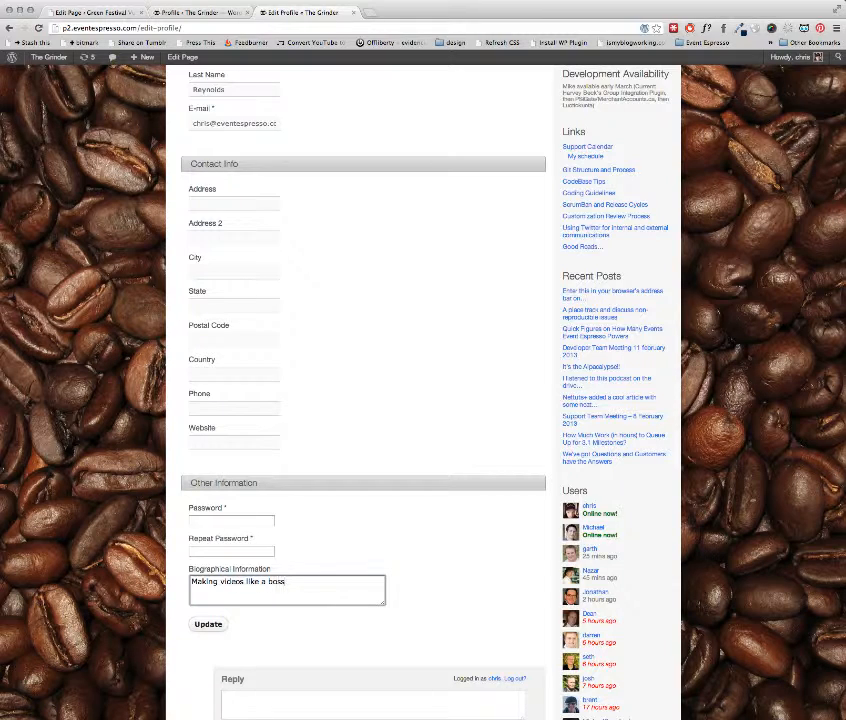
left_click(208, 624)
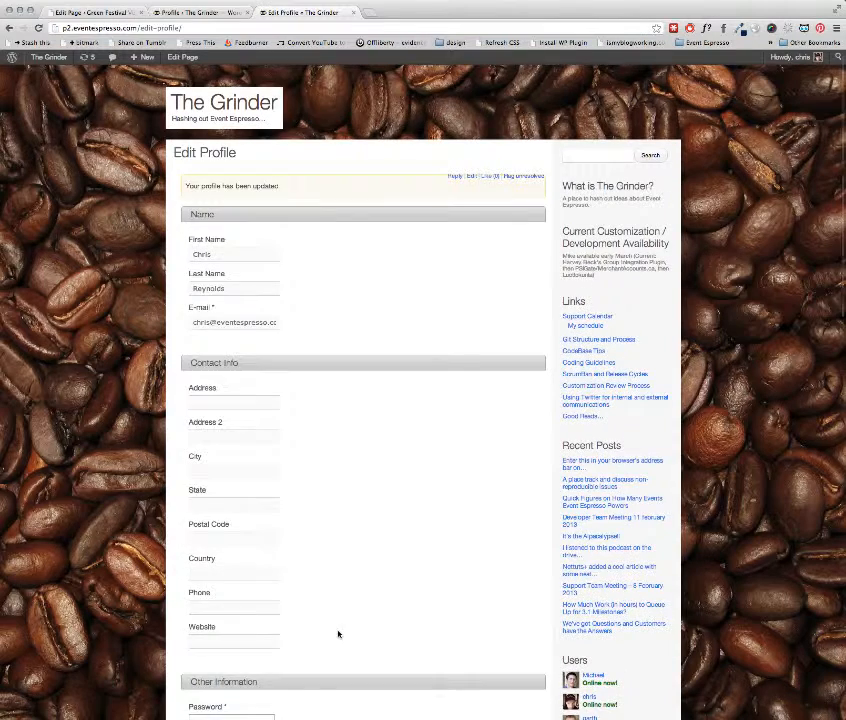
Switch to the My schedule page listing registered events.
scroll("down", 3)
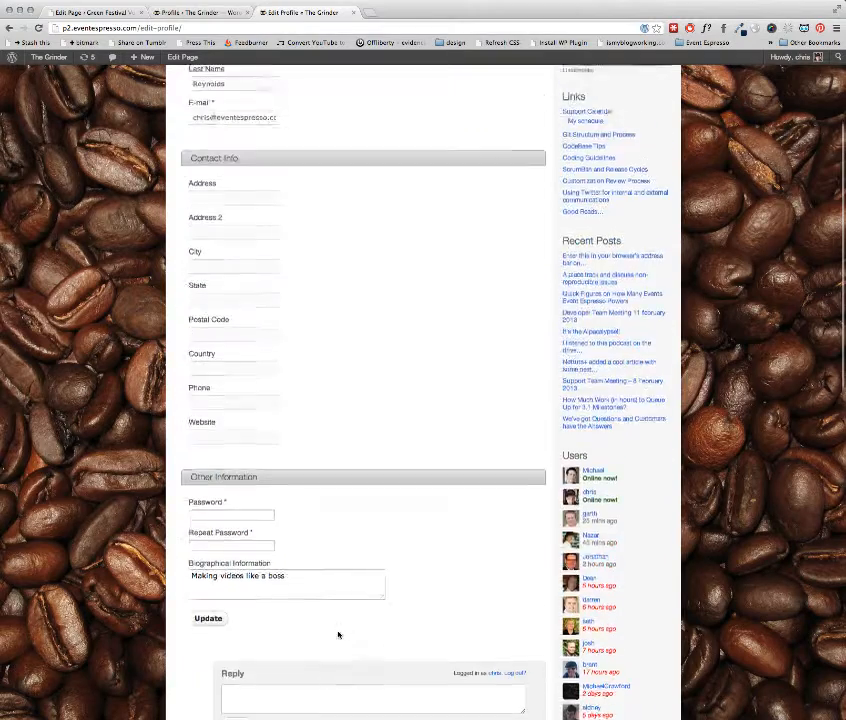
left_click(208, 618)
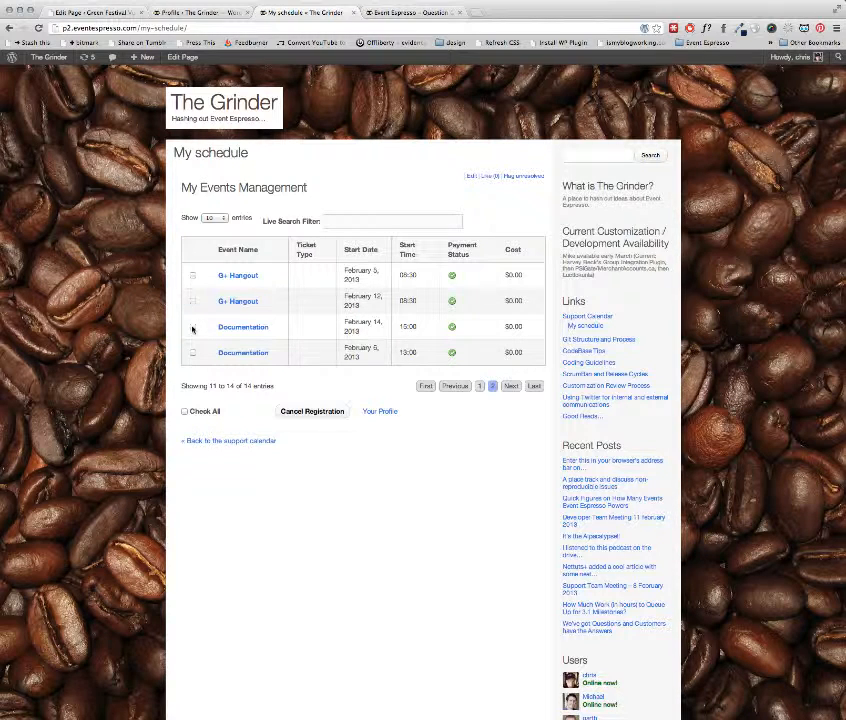
Cancel a Documentation registration from My schedule and confirm, leaving three events.
left_click(192, 328)
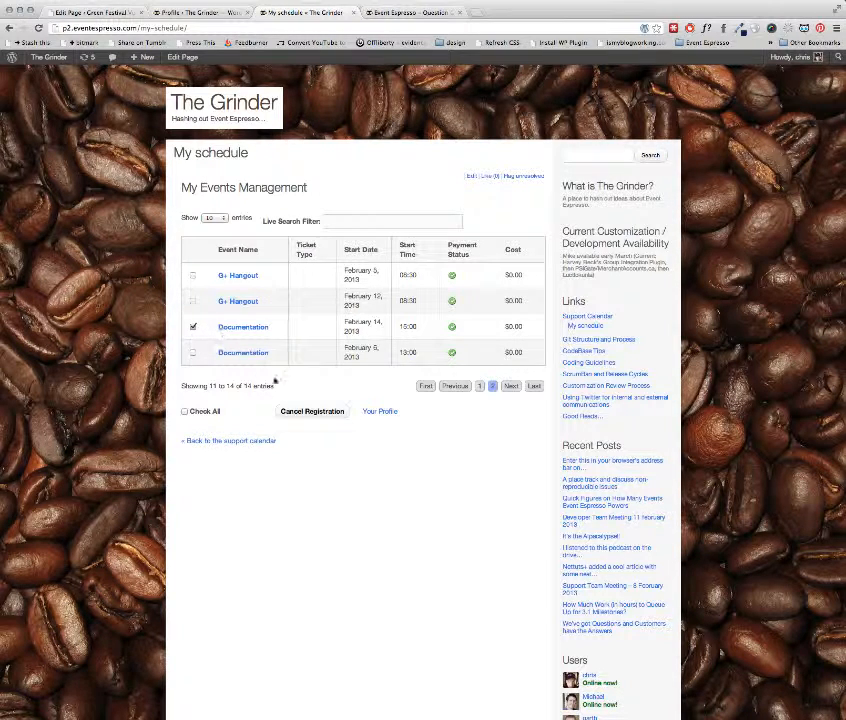
left_click(312, 412)
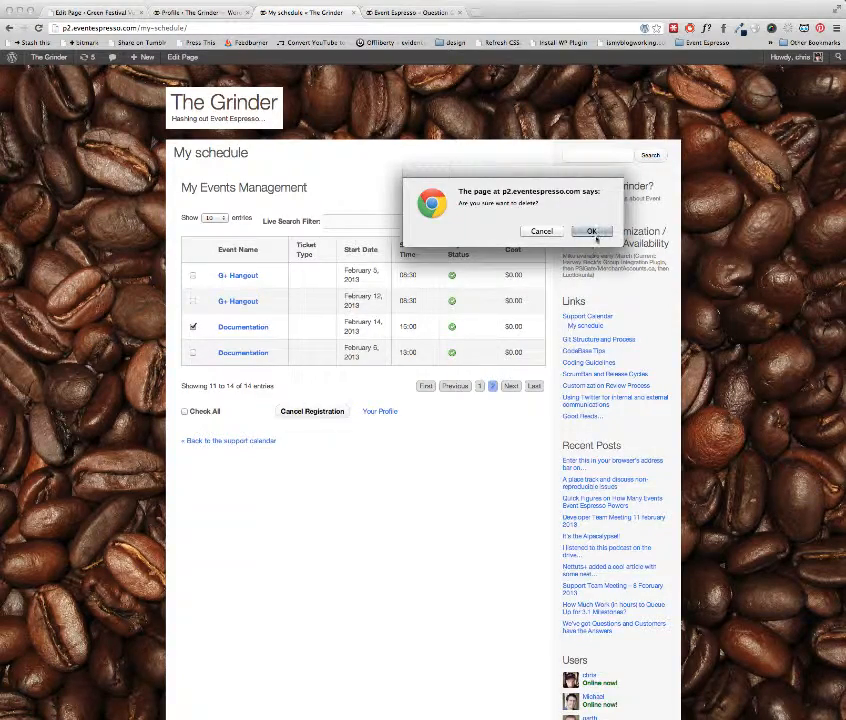
left_click(592, 232)
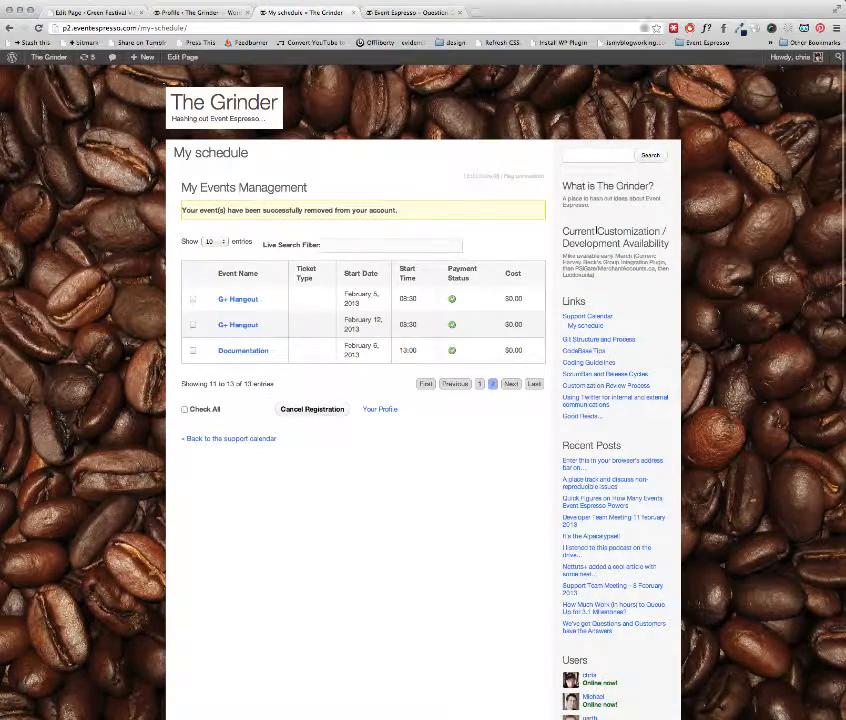